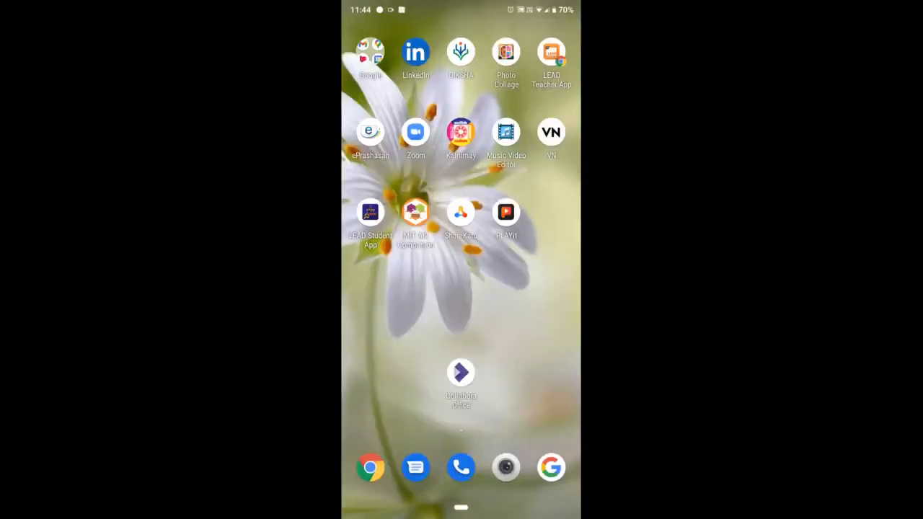
- Launch Collabora Office from the home screen and start creating a new document
left_click(461, 372)
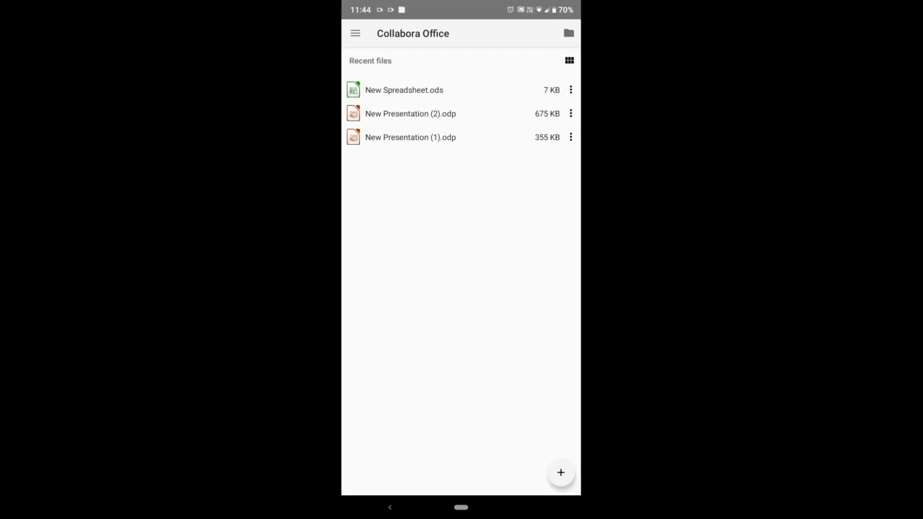
left_click(559, 473)
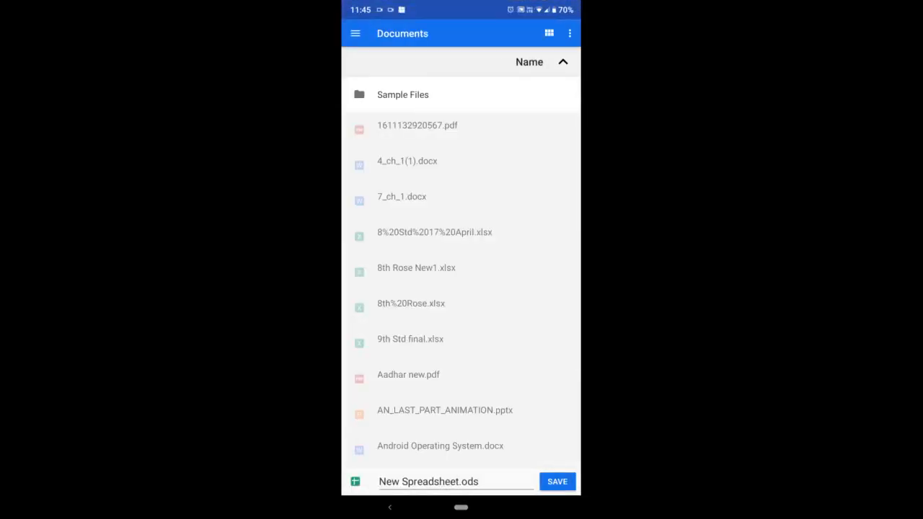
- Create New Spreadsheet.ods in Documents so a blank Sheet1 opens for editing
left_click(556, 482)
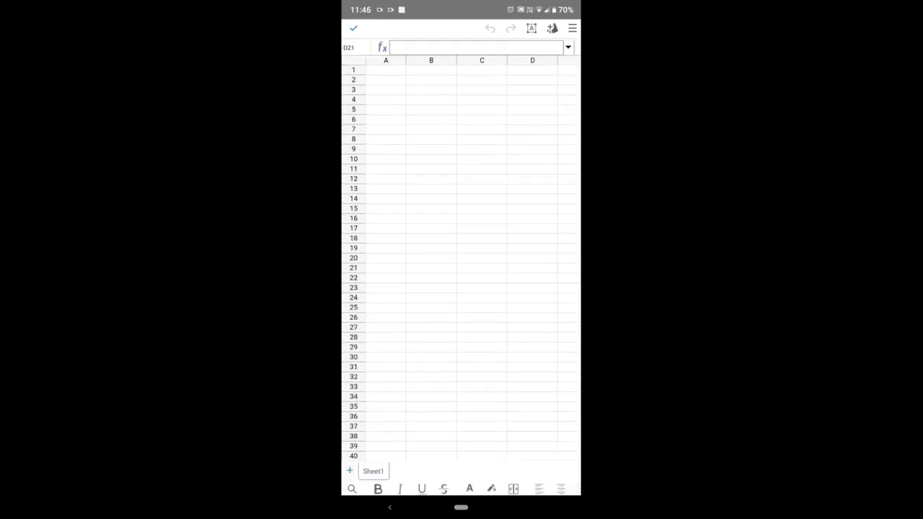
- Enter Sr.No, Item name, Quantity and Price per piece as headings in A3 to D3
left_click(390, 90)
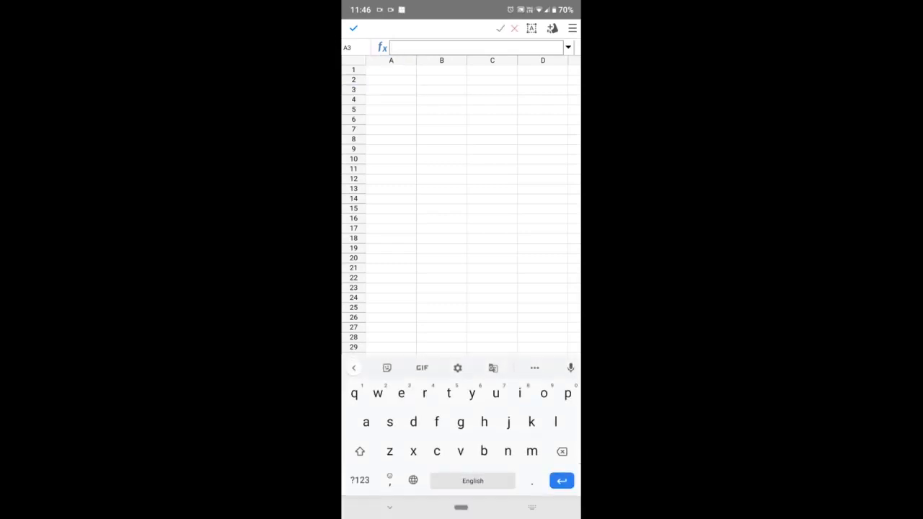
type("Sr.No")
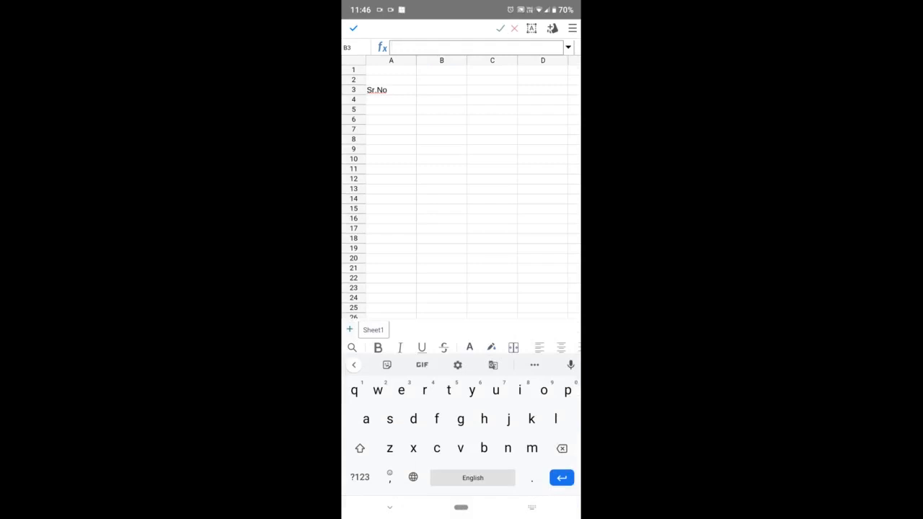
type("Item name")
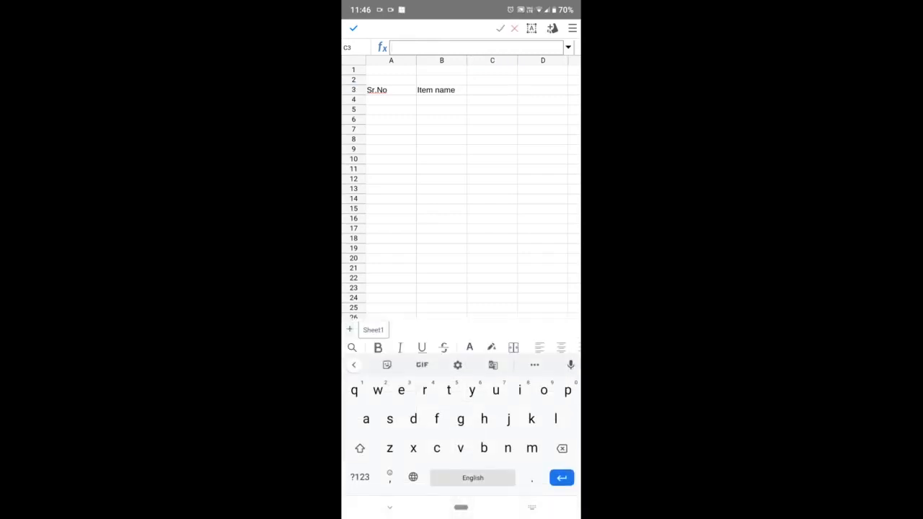
type("Quantity")
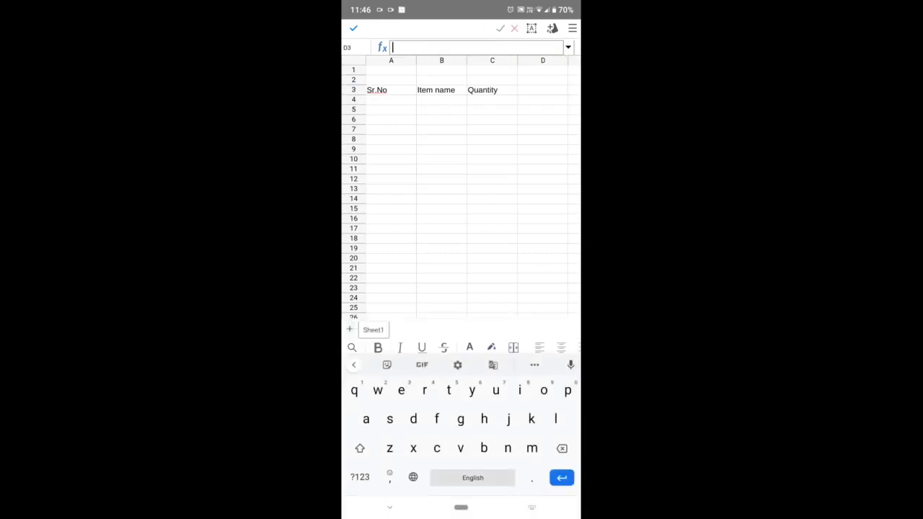
type("Pri")
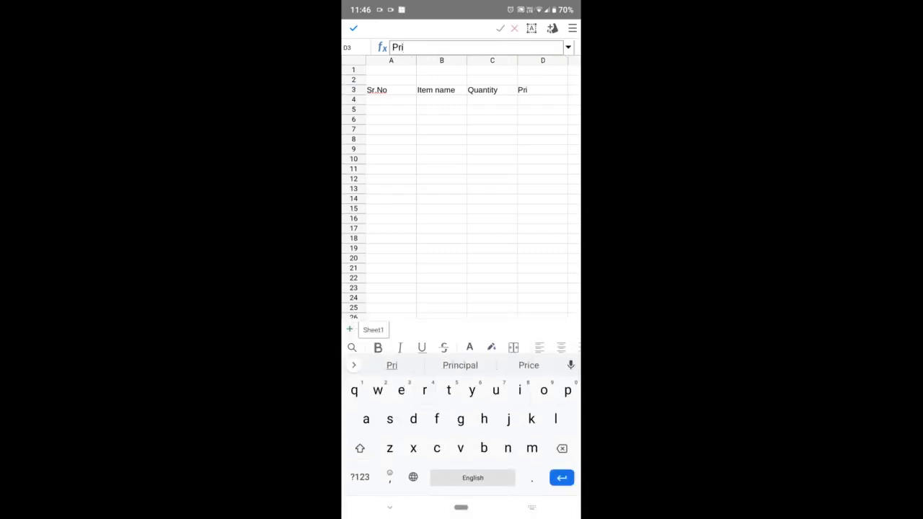
left_click(527, 365)
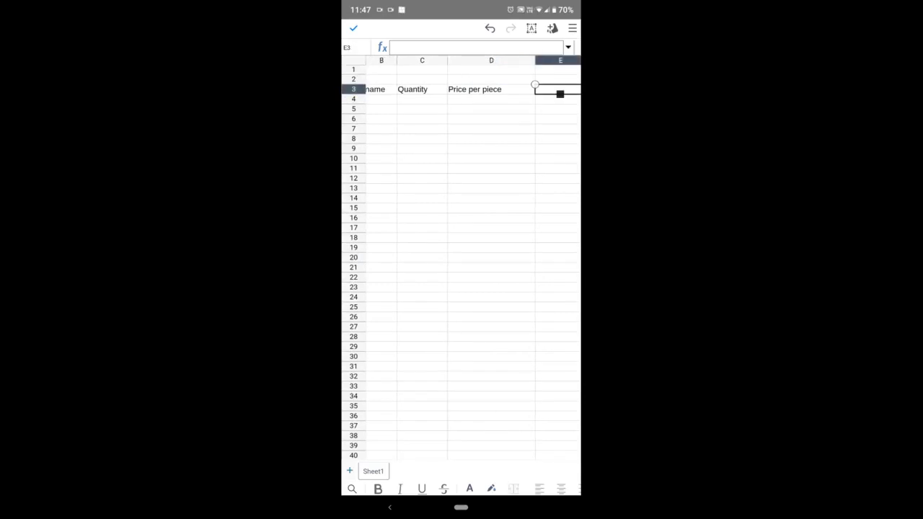
- Enter Category in E3 as the fifth column heading and confirm it
left_click(559, 93)
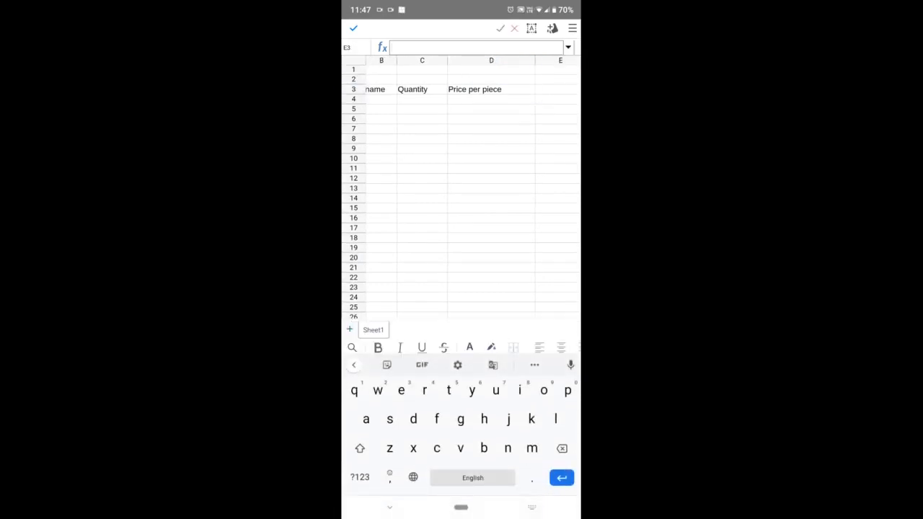
type("Cate")
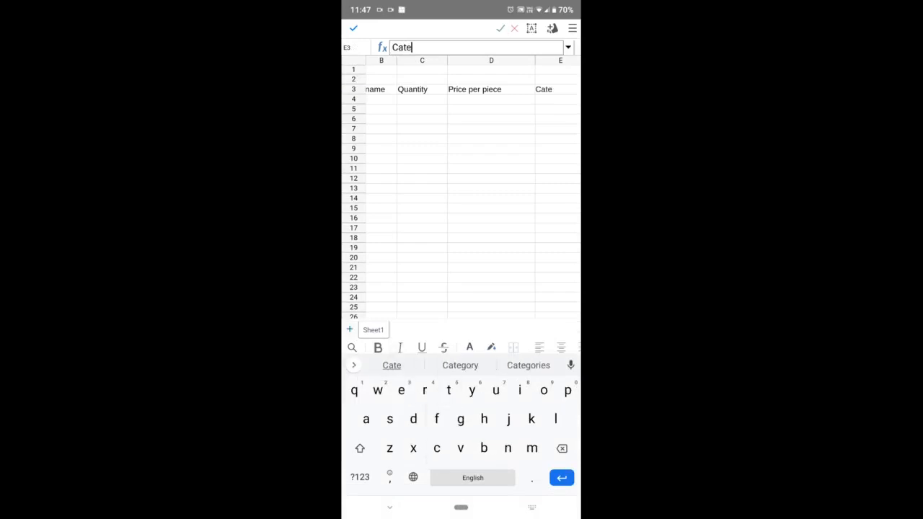
left_click(459, 365)
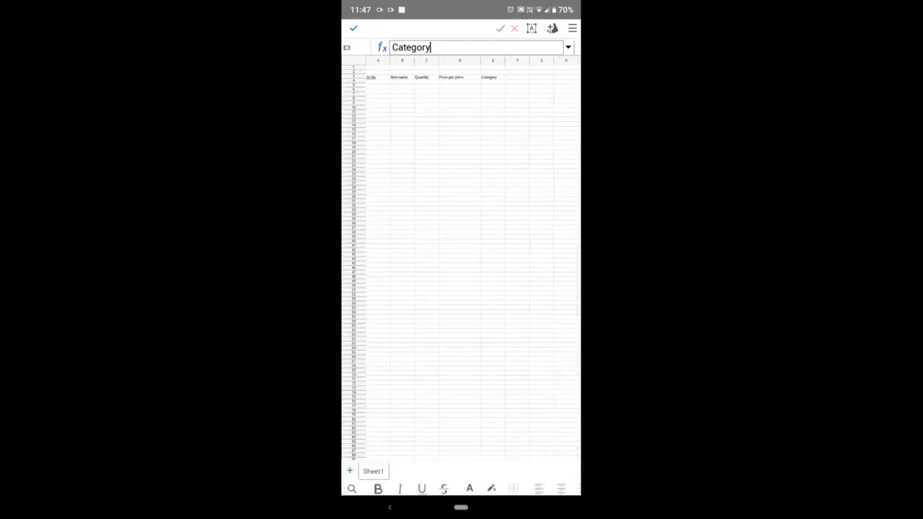
left_click(458, 61)
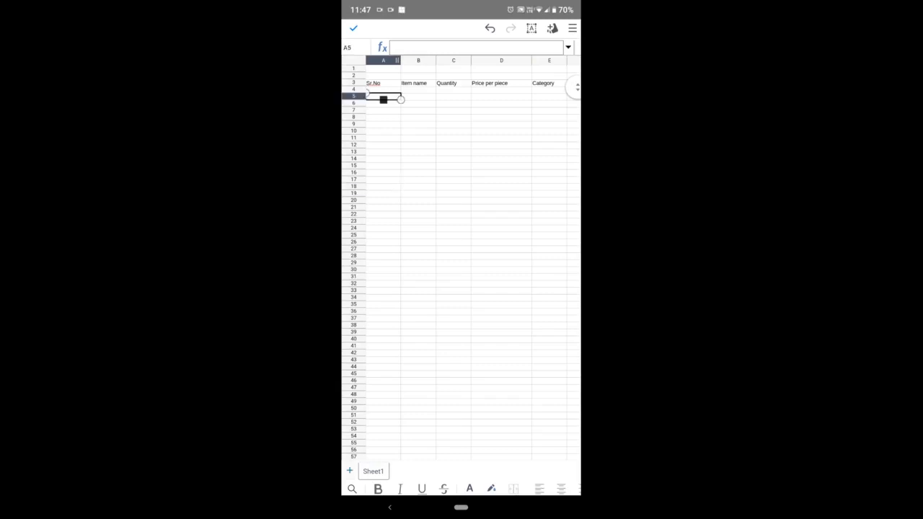
- Enter 1, Pen, quantity 10 and price 10 across A4 to D4
left_click(384, 89)
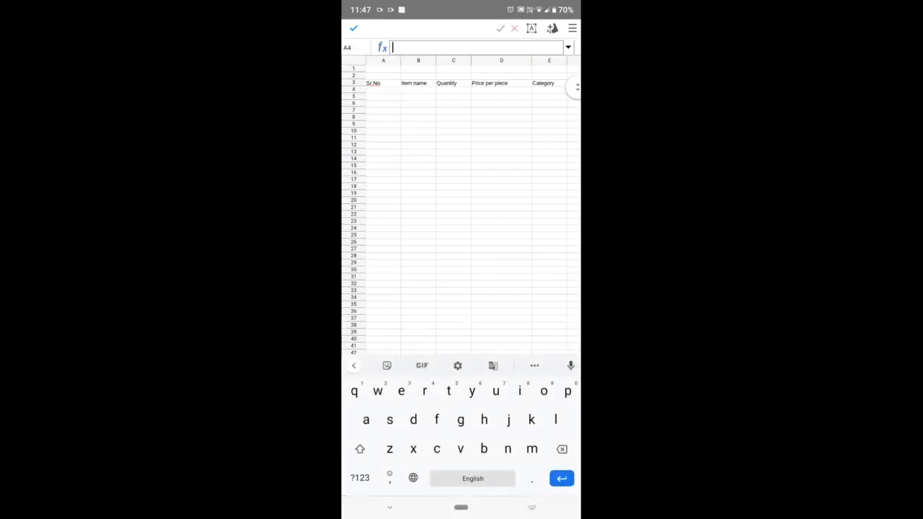
type("1")
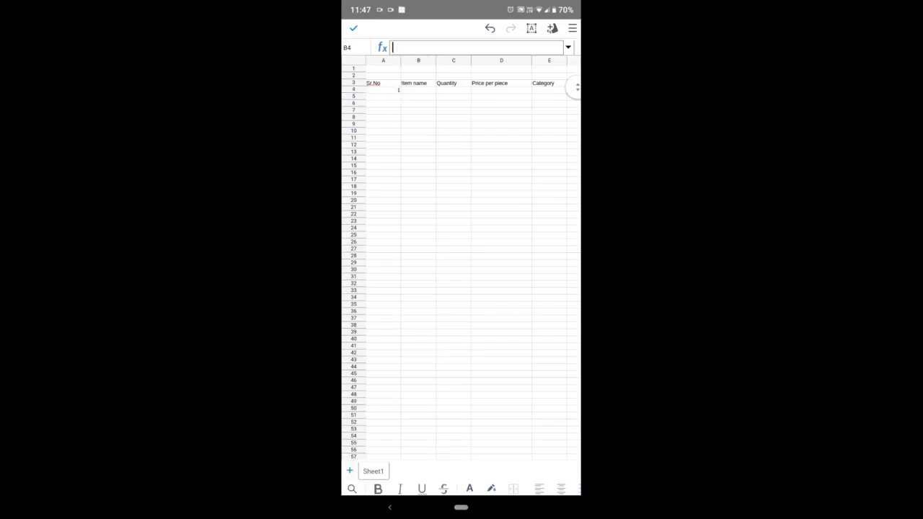
type("P")
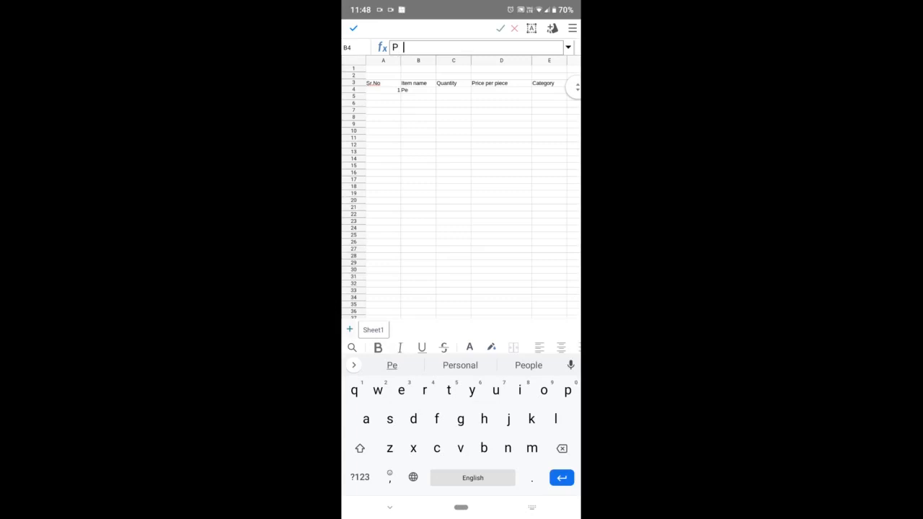
type("en")
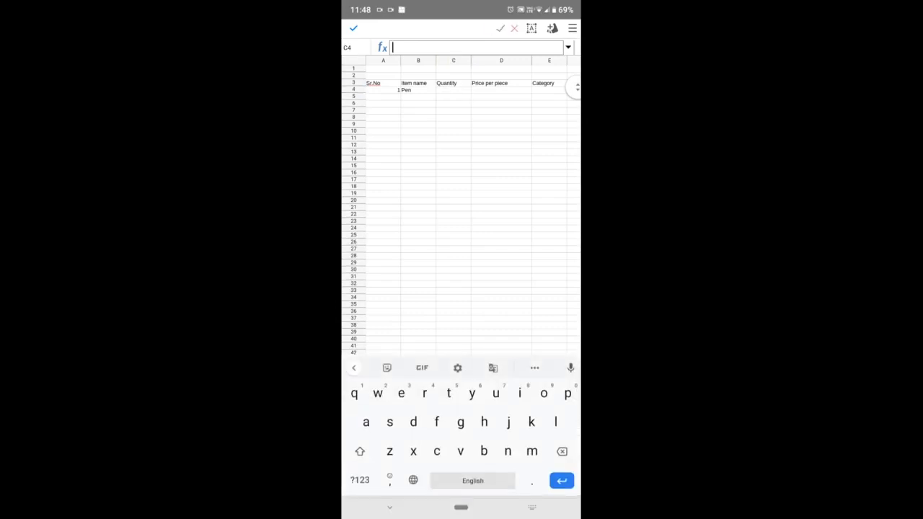
type("10")
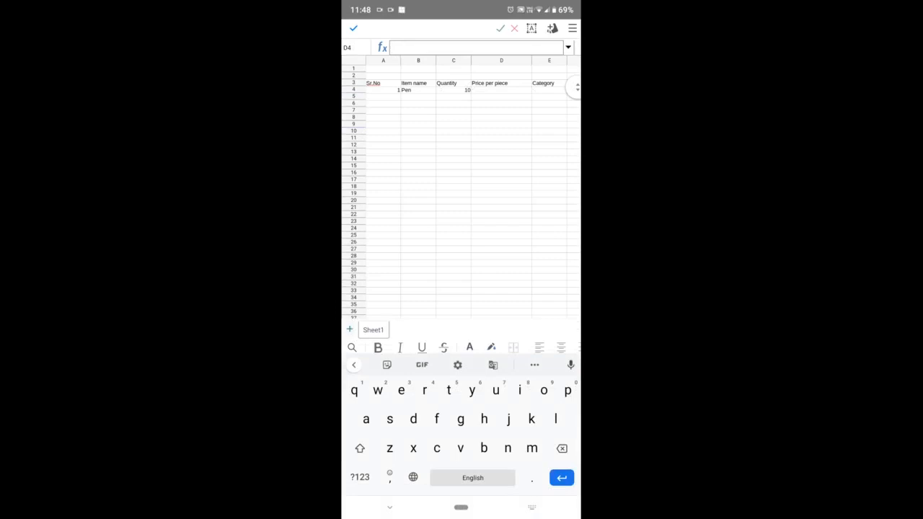
type("10")
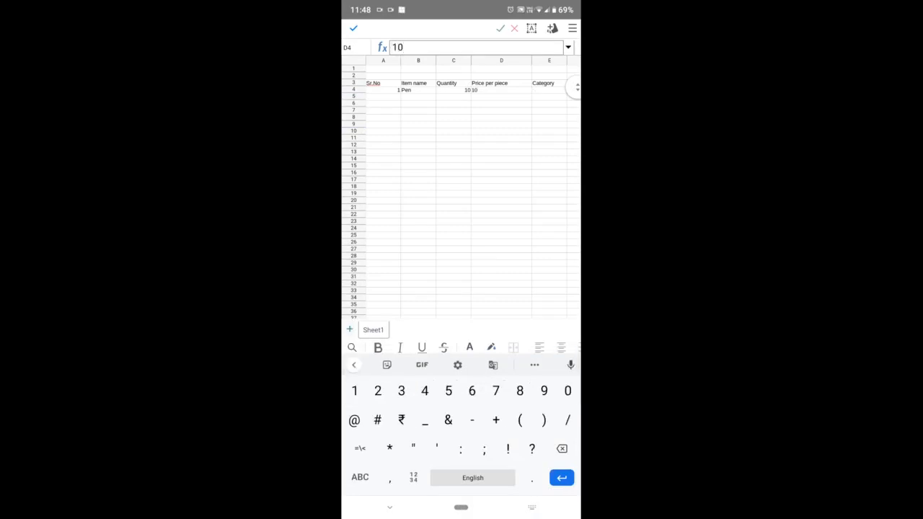
key("enter")
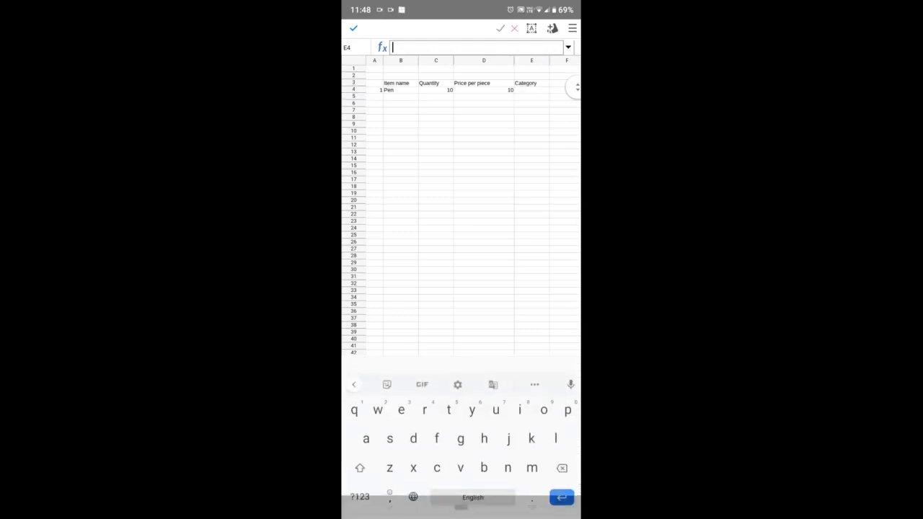
- Enter Stationery as the category in E4, correcting a misspelled completion
type("Sa")
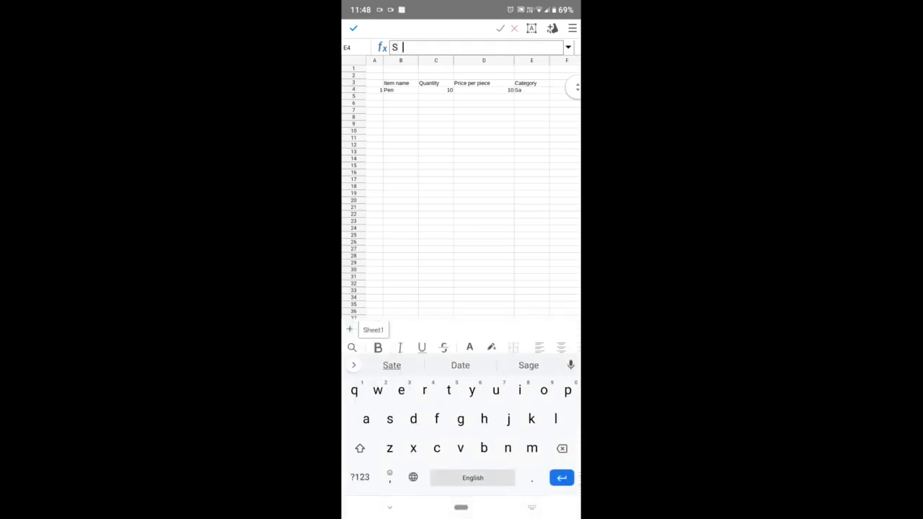
left_click(392, 365)
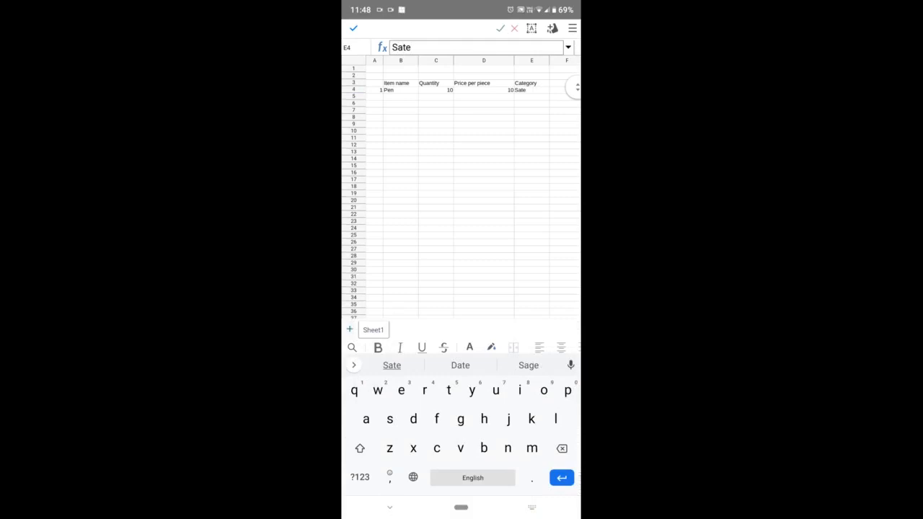
key("BackSpace")
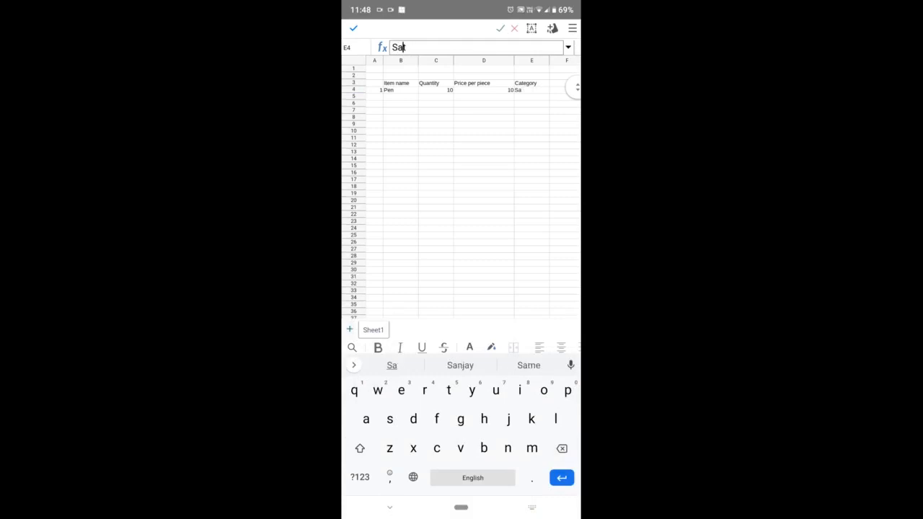
key("Backspace")
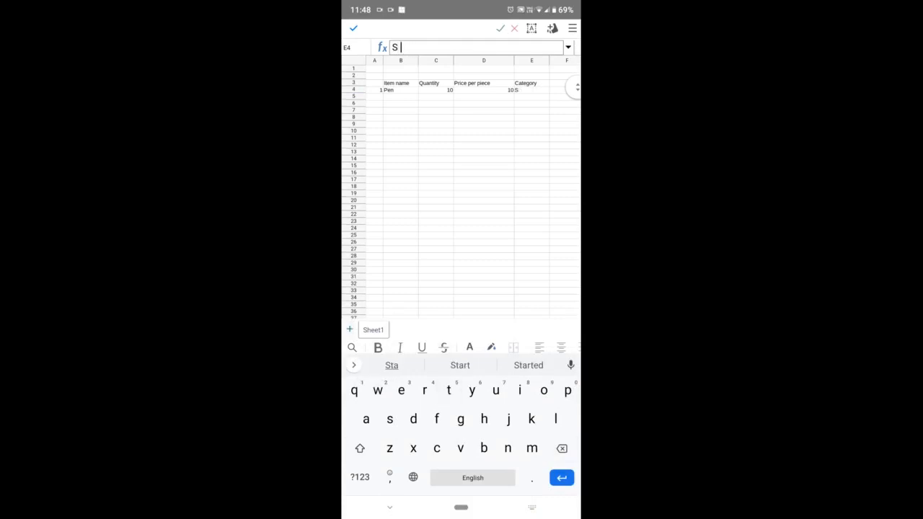
type("tat")
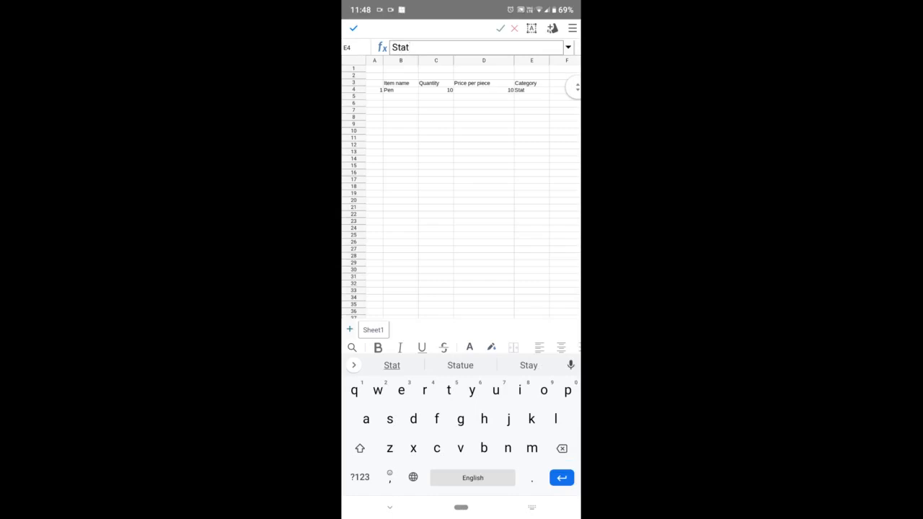
type("ionery")
left_click(375, 82)
type("Sr.No")
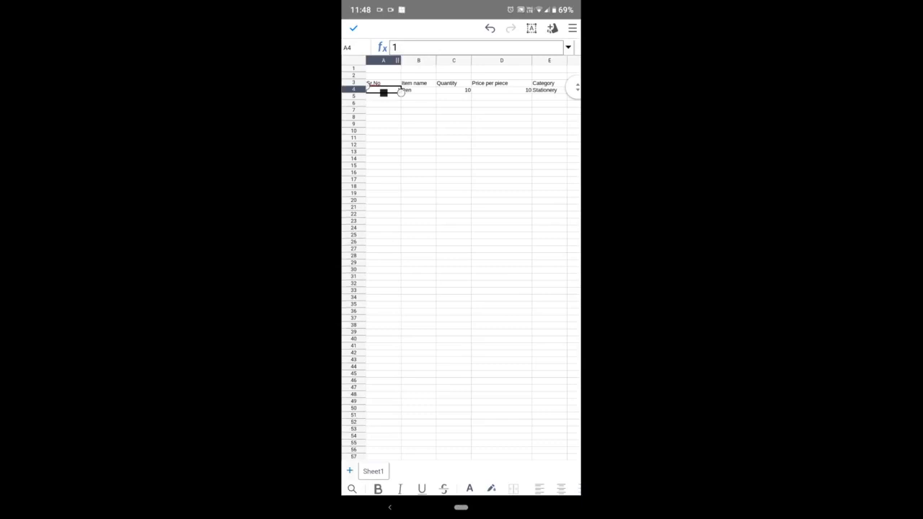
- Select A4:E7 and centre-align the first item row's entries under the headings
left_click_drag(400, 92, 548, 118)
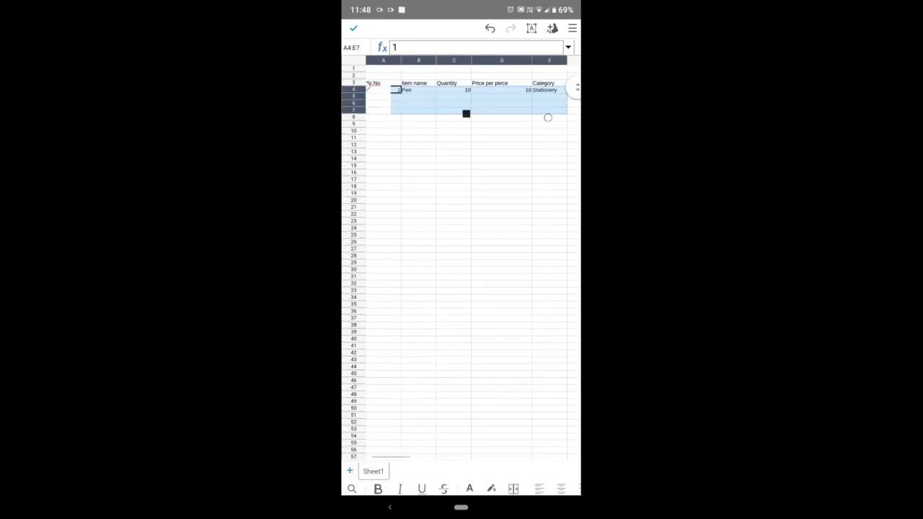
left_click_drag(548, 119, 566, 134)
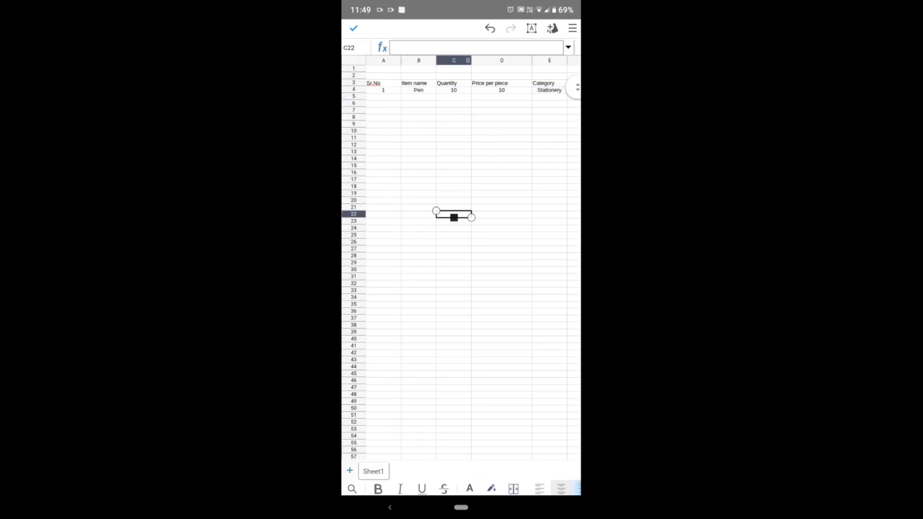
left_click(383, 60)
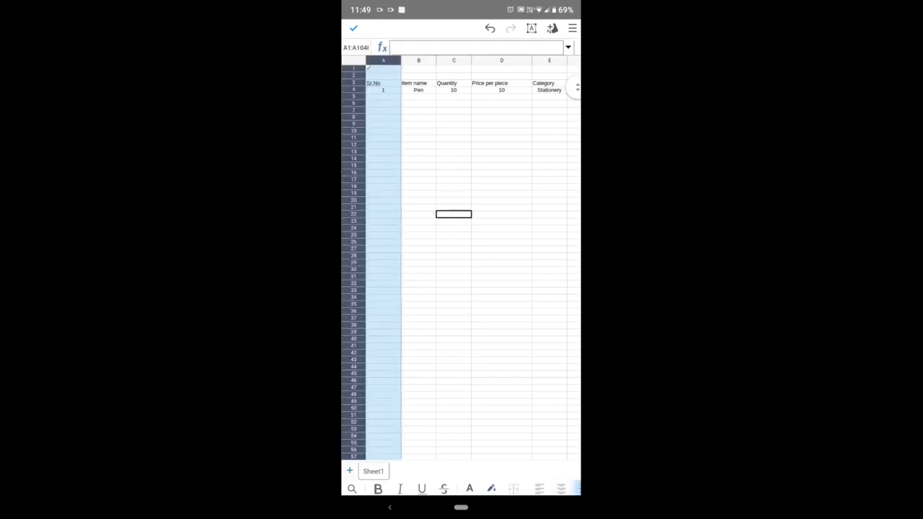
left_click(418, 61)
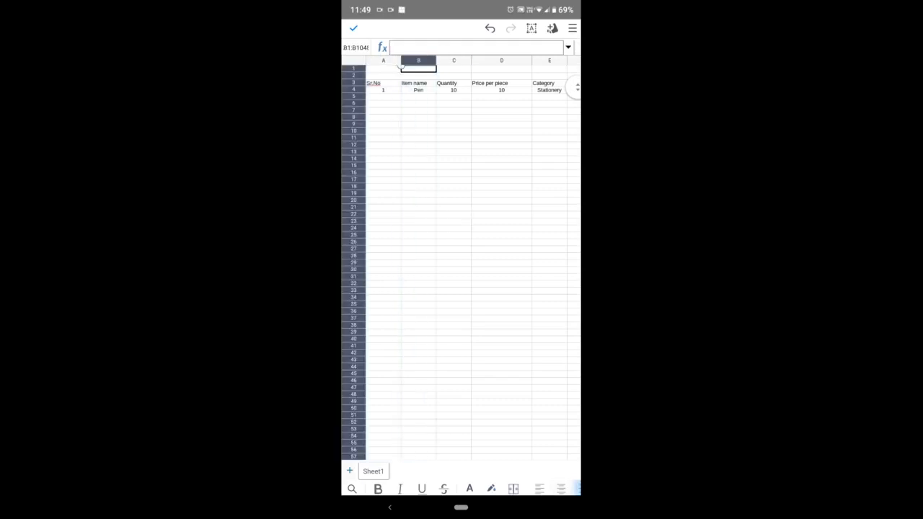
left_click(549, 60)
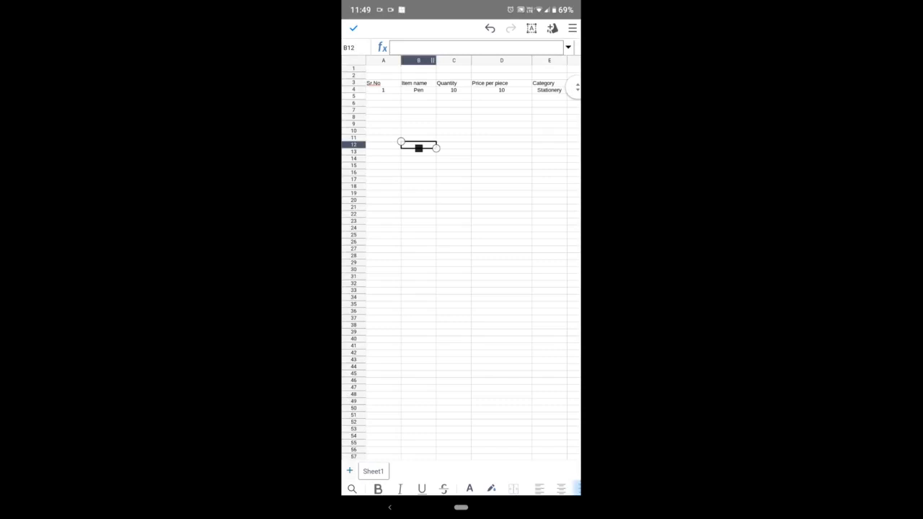
left_click(383, 95)
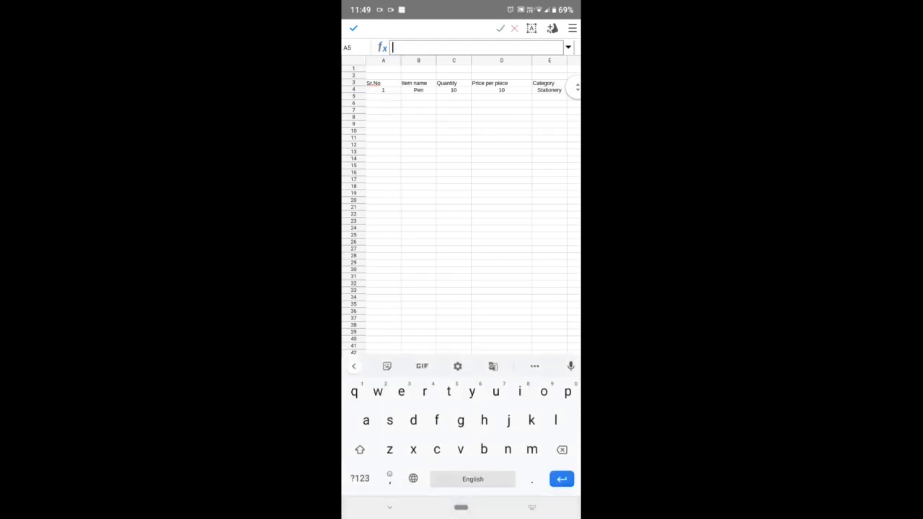
- Enter row 5 as 2, Pencil, quantity 10, price 5, category Stationery
type("2")
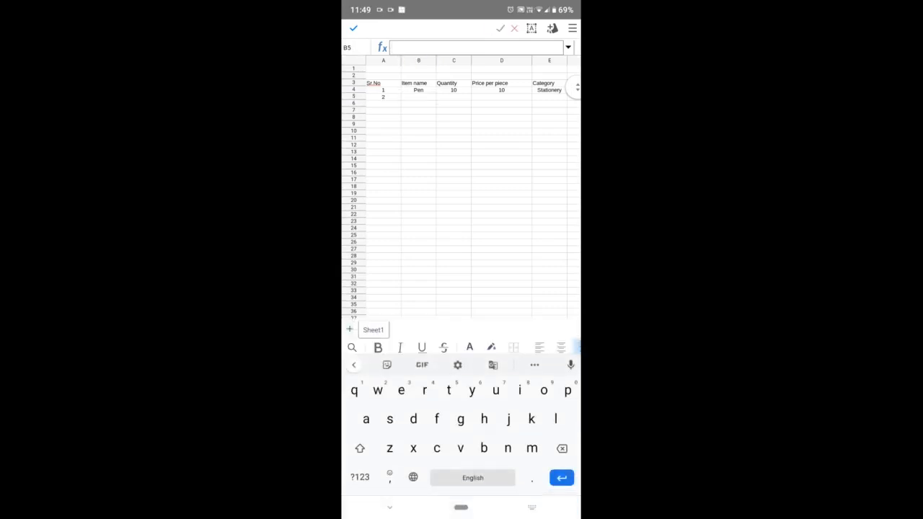
type("Pencil")
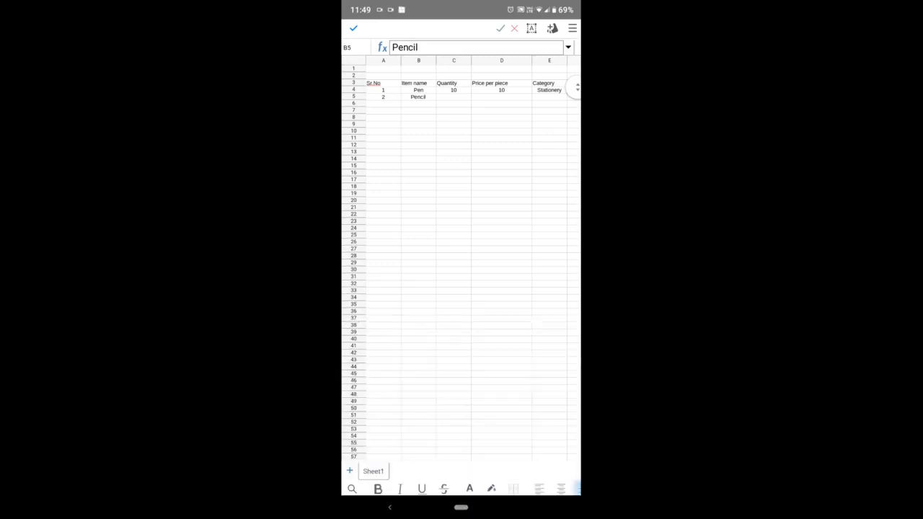
left_click(452, 98)
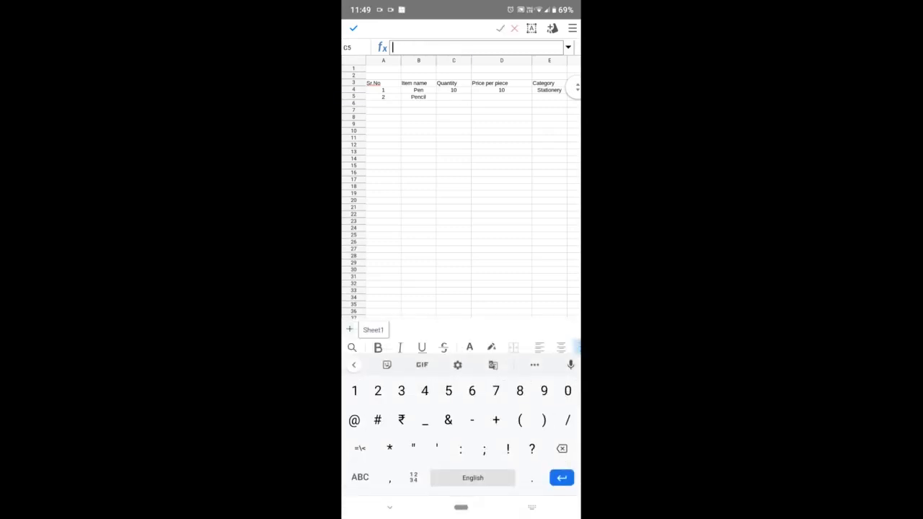
type("10")
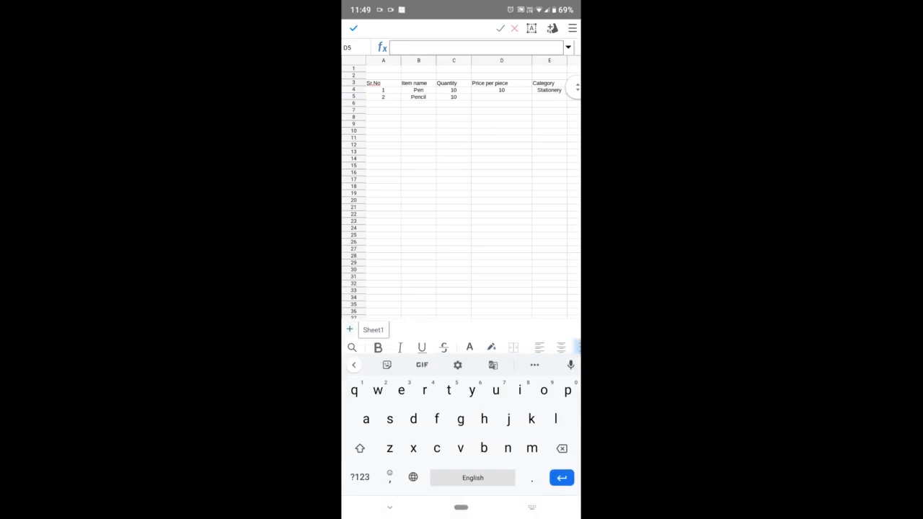
type("5")
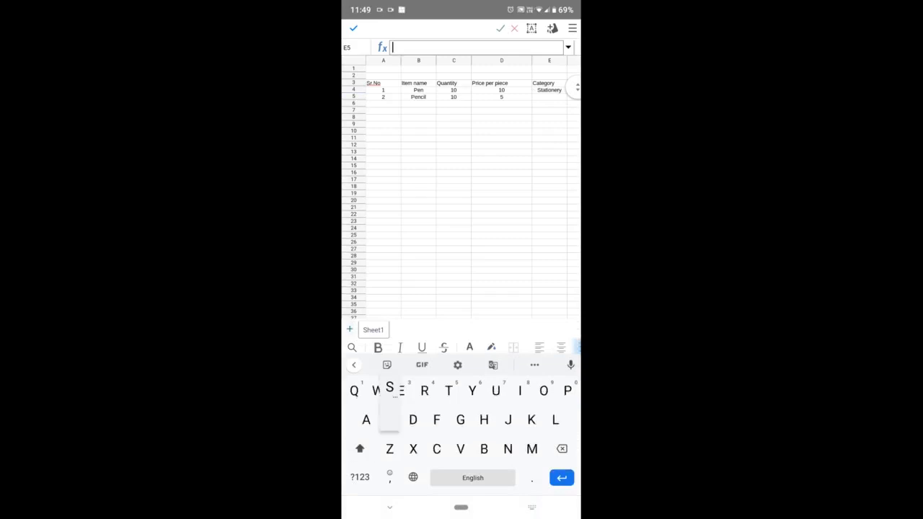
type("Sta")
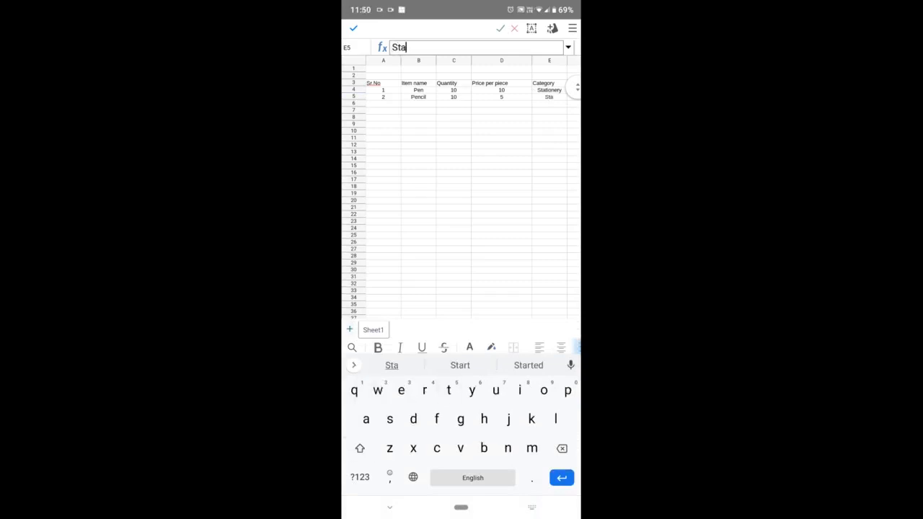
type("tion")
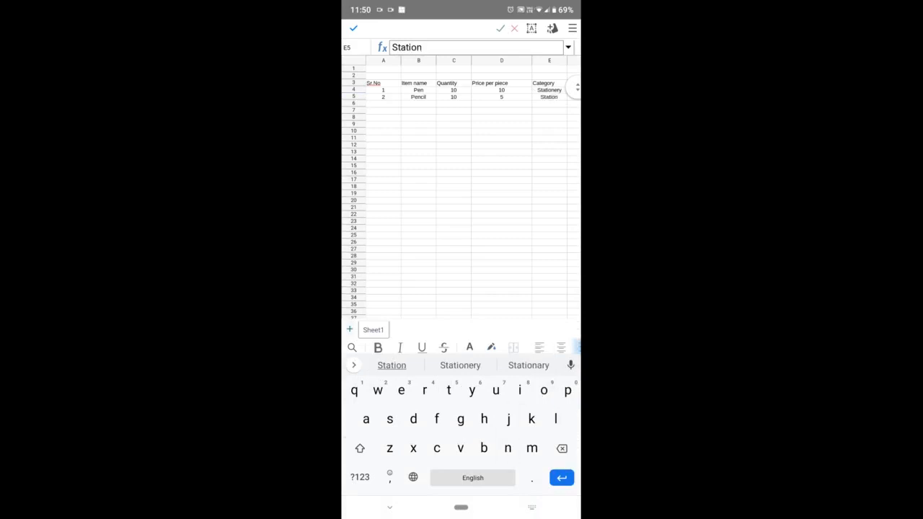
left_click(528, 365)
type("Food")
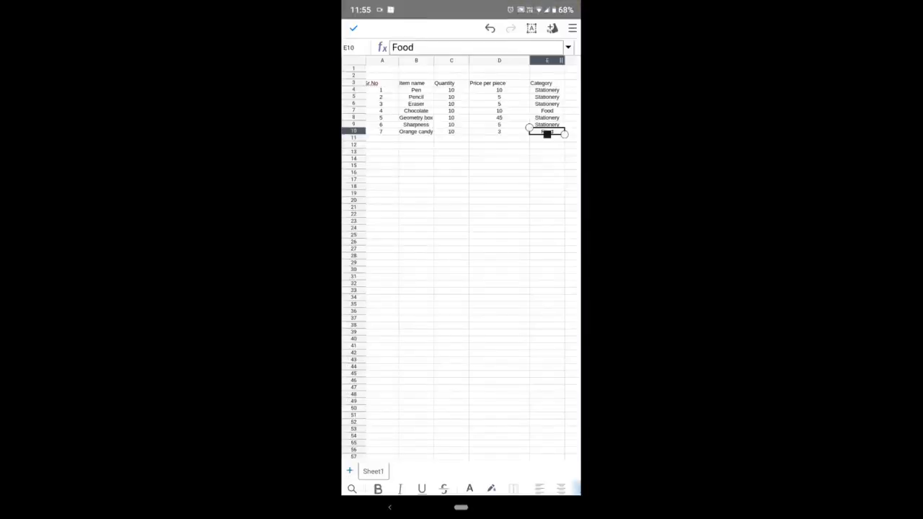
- Change the Orange candy price in D10 from 3 to 4, then select header row A3:E3
left_click(499, 131)
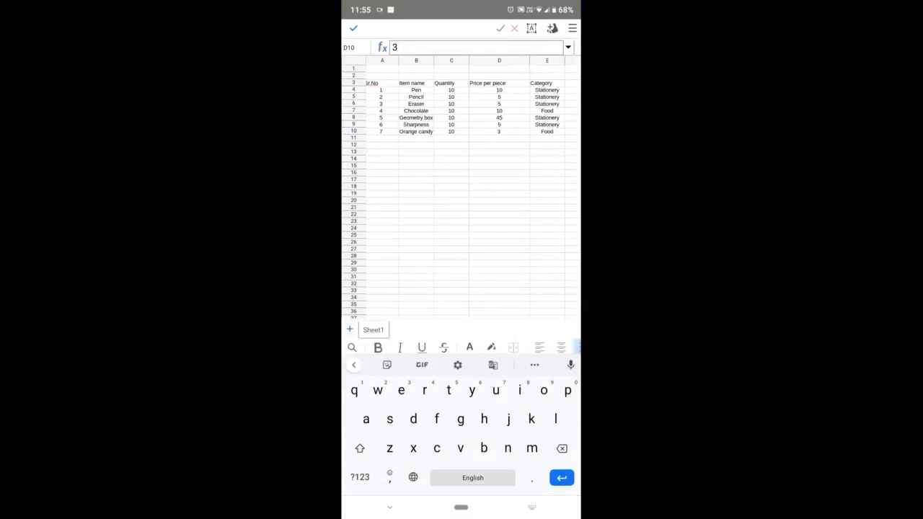
left_click(499, 138)
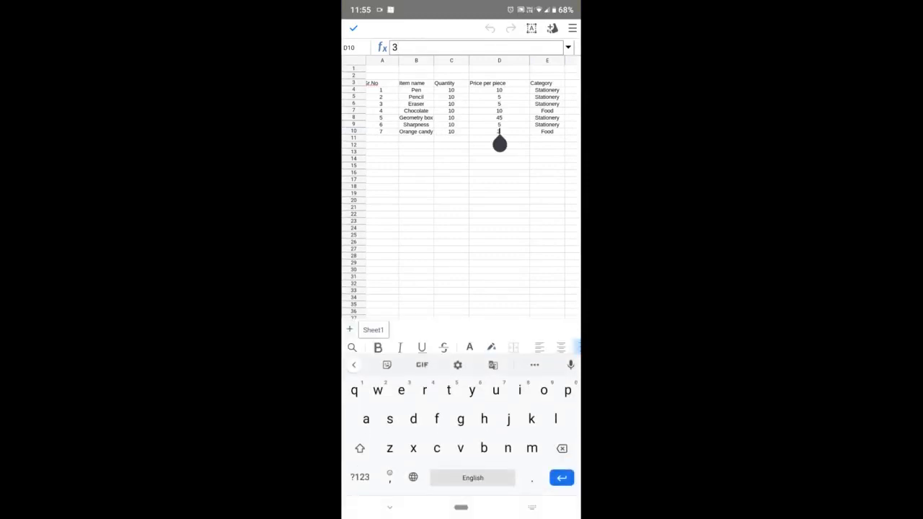
left_click(360, 475)
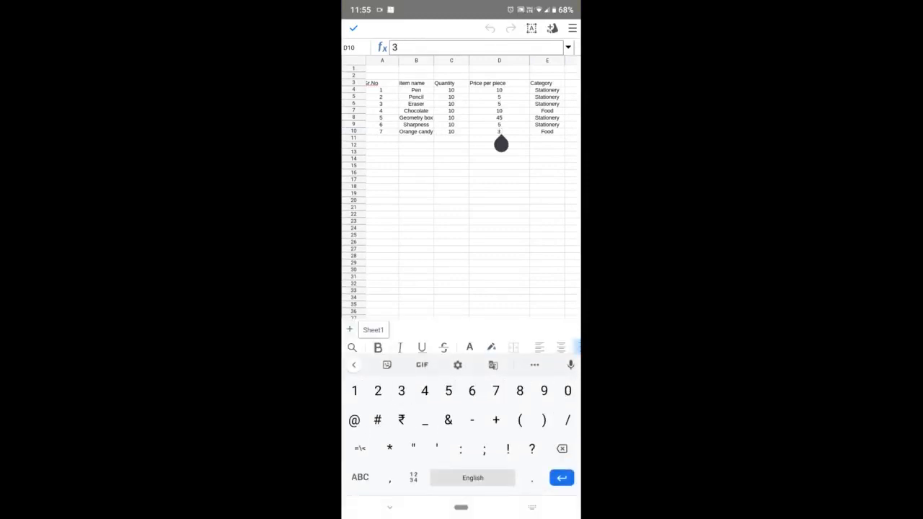
type("4")
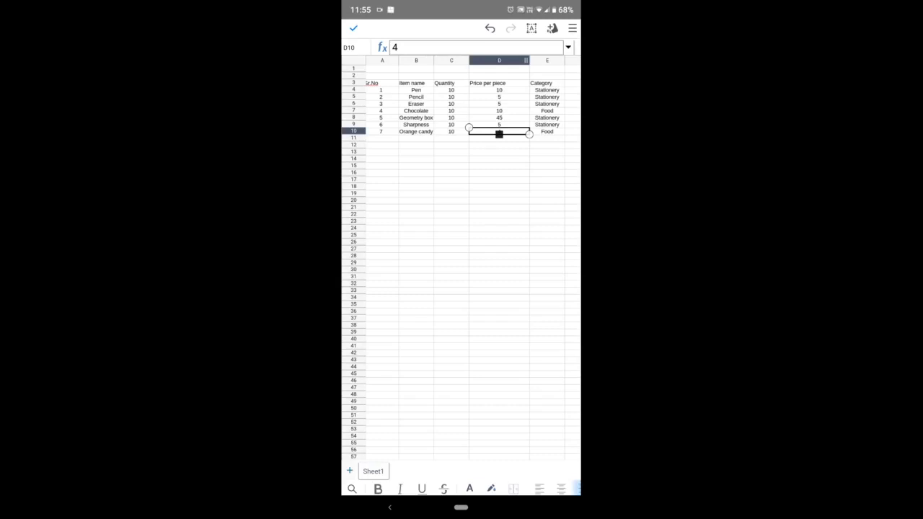
left_click(490, 29)
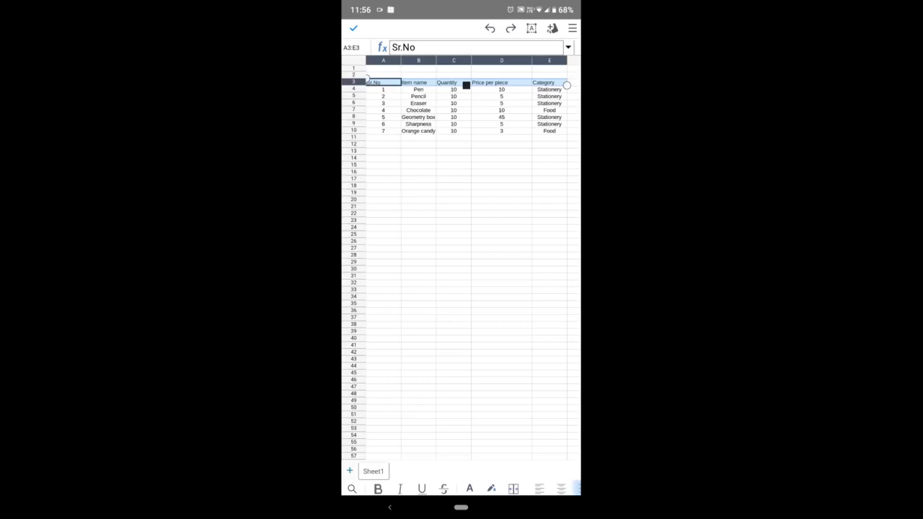
- Colour the header text A3:E3 red, then select the whole table A3:E10
left_click(378, 487)
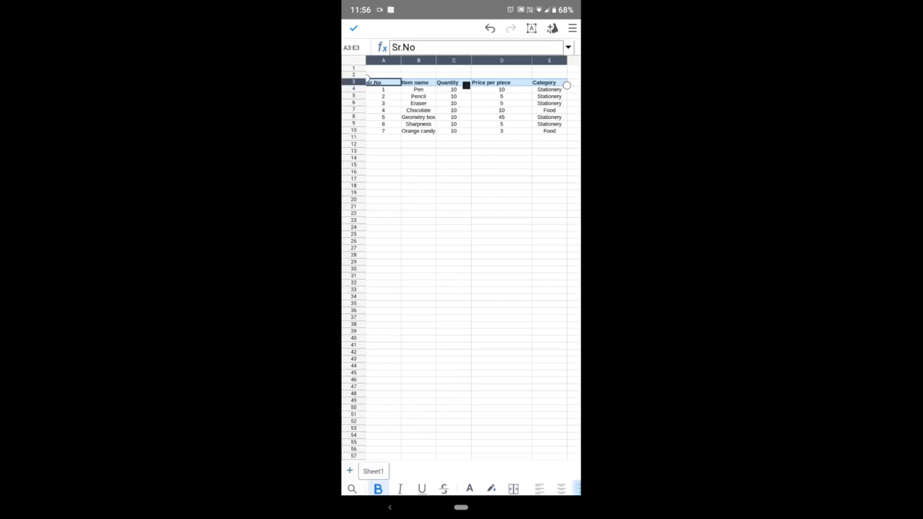
left_click(470, 488)
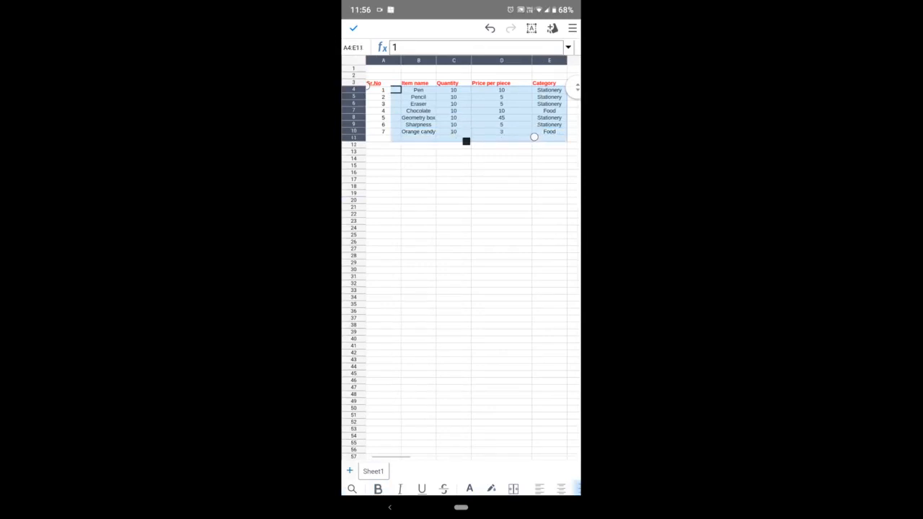
scroll("right", 3)
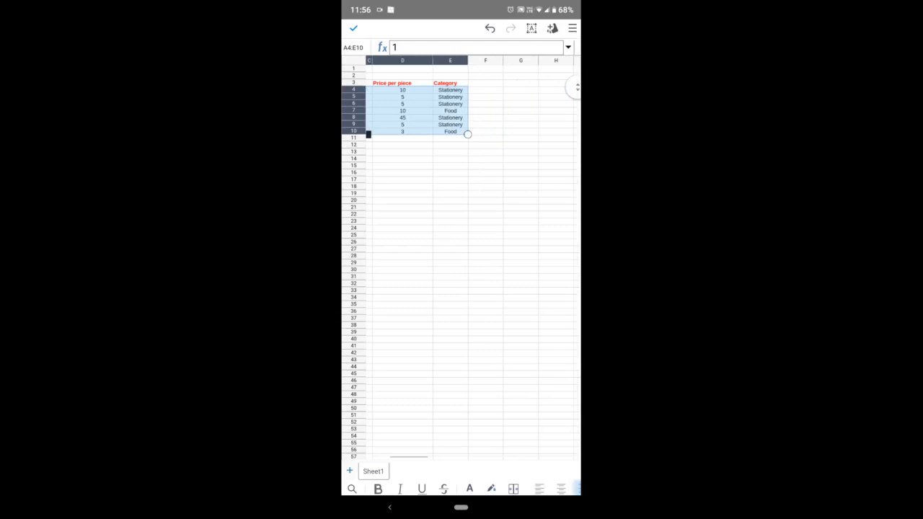
left_click(470, 488)
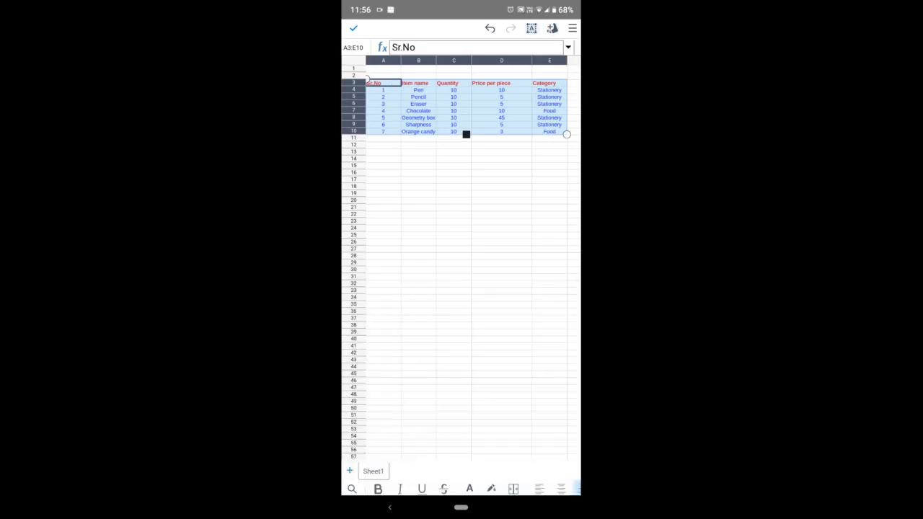
- In Cell Appearance properties, set the table's border colour to pink on all borders
left_click(531, 29)
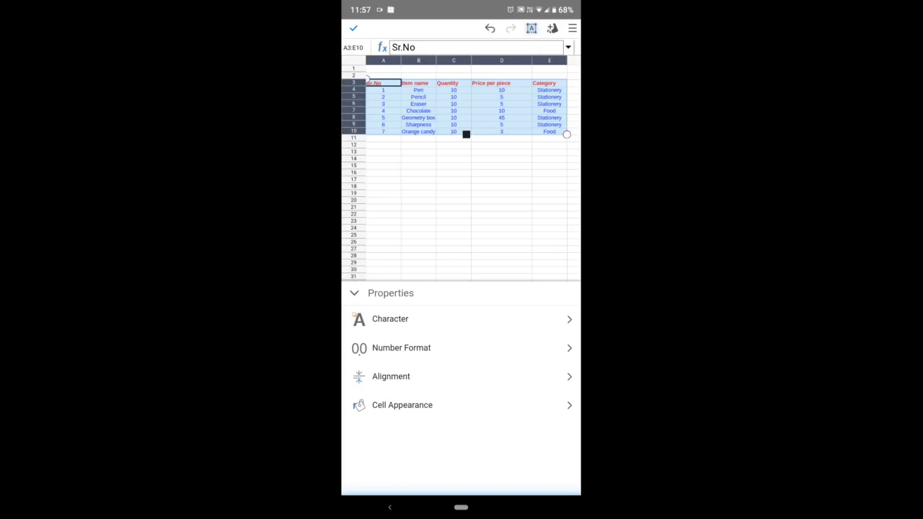
left_click(401, 404)
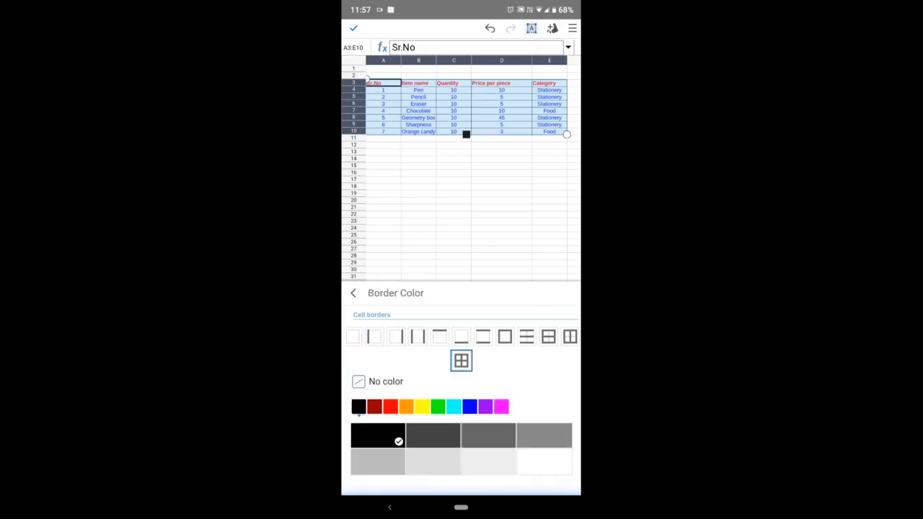
left_click(502, 407)
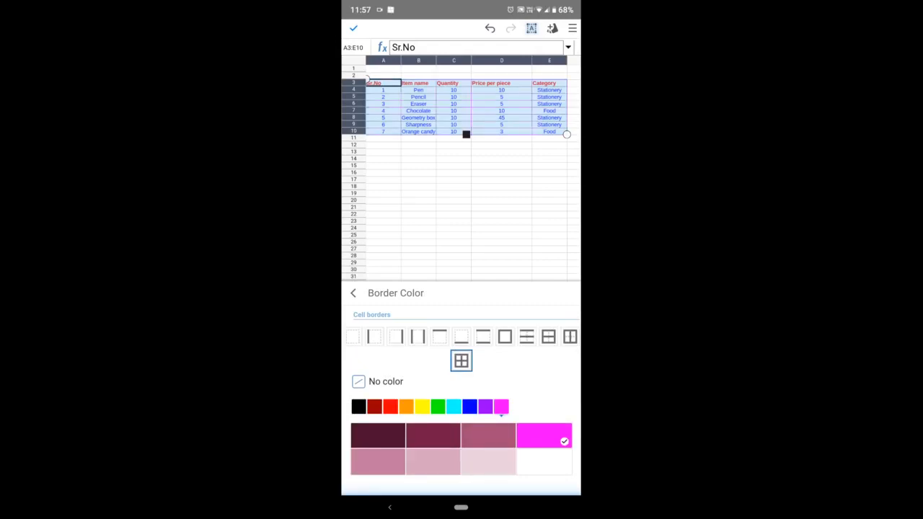
left_click(352, 293)
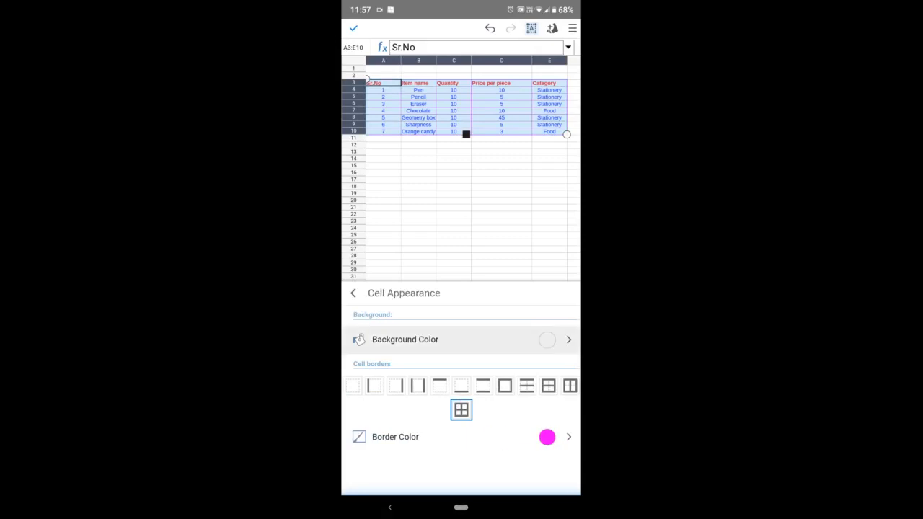
- Fill the table A3:E10 with a yellow background and deselect to view the result
left_click(404, 339)
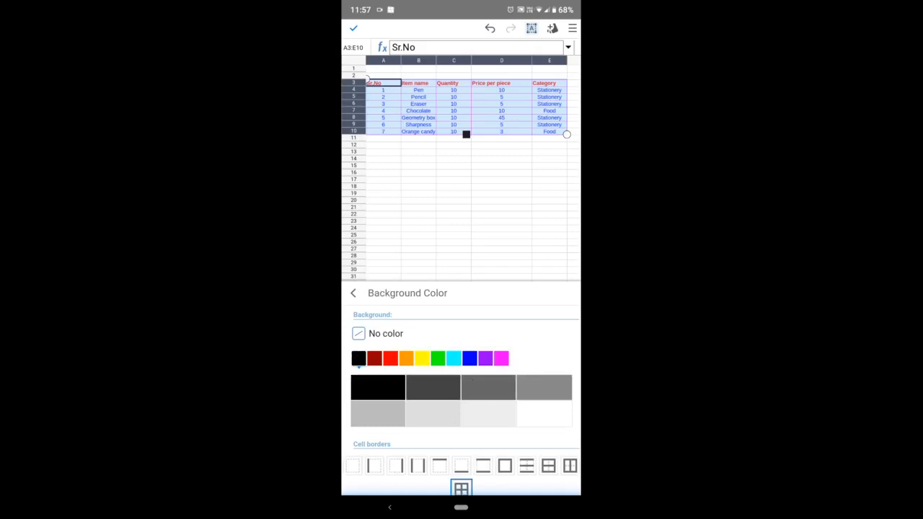
left_click(416, 358)
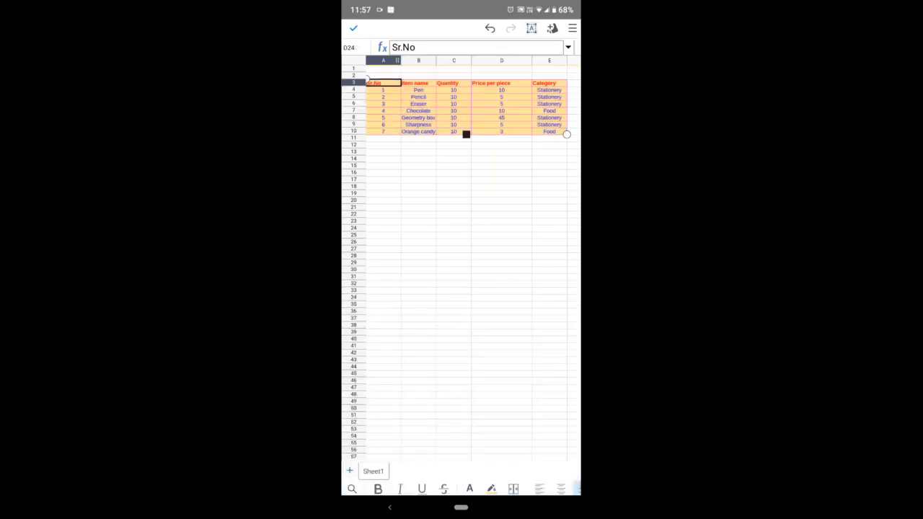
left_click(501, 228)
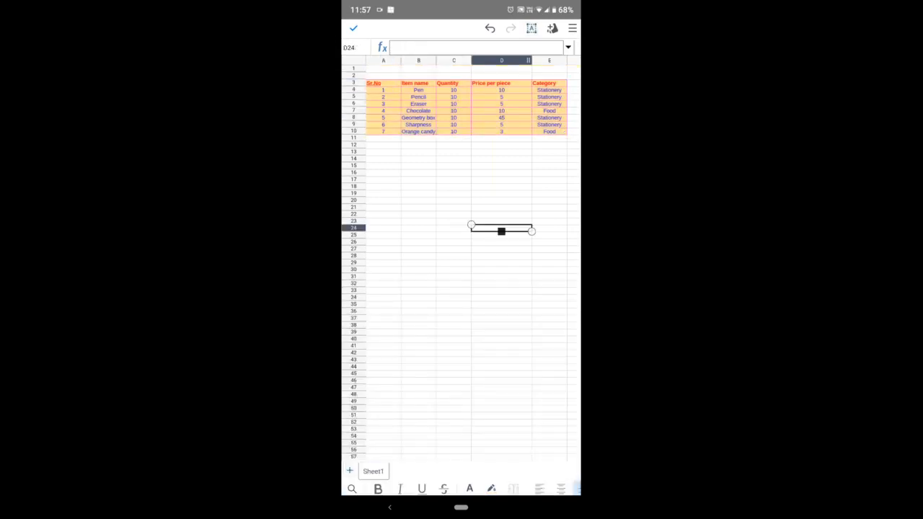